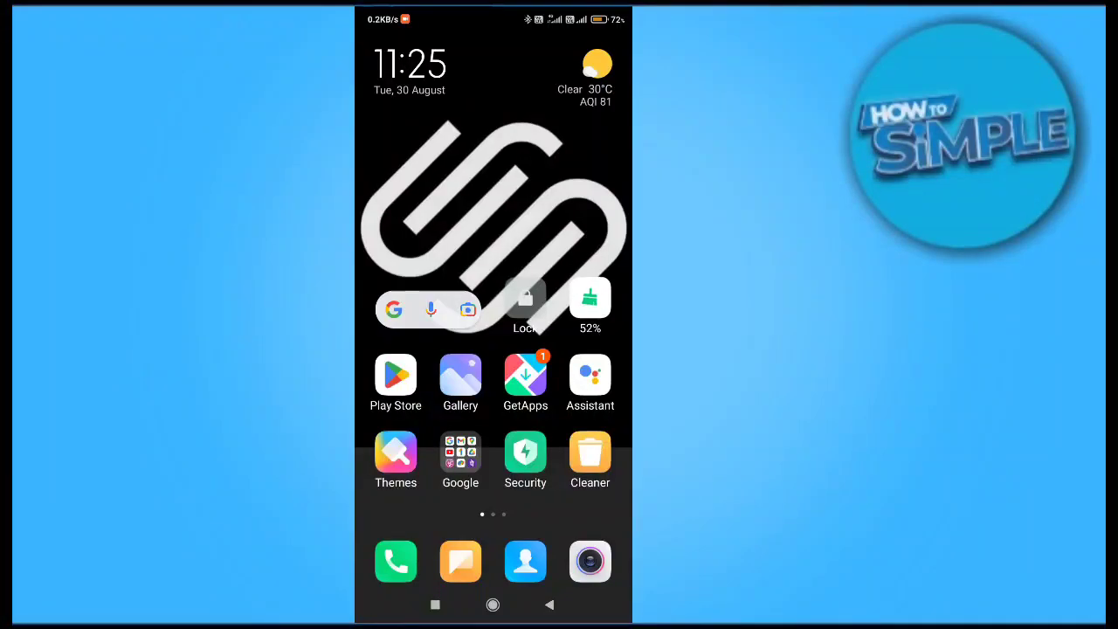
Swipe left on the home screen to the app page containing Snapchat.
{"action": "scroll", "scroll_direction": "left", "scroll_amount": 3}
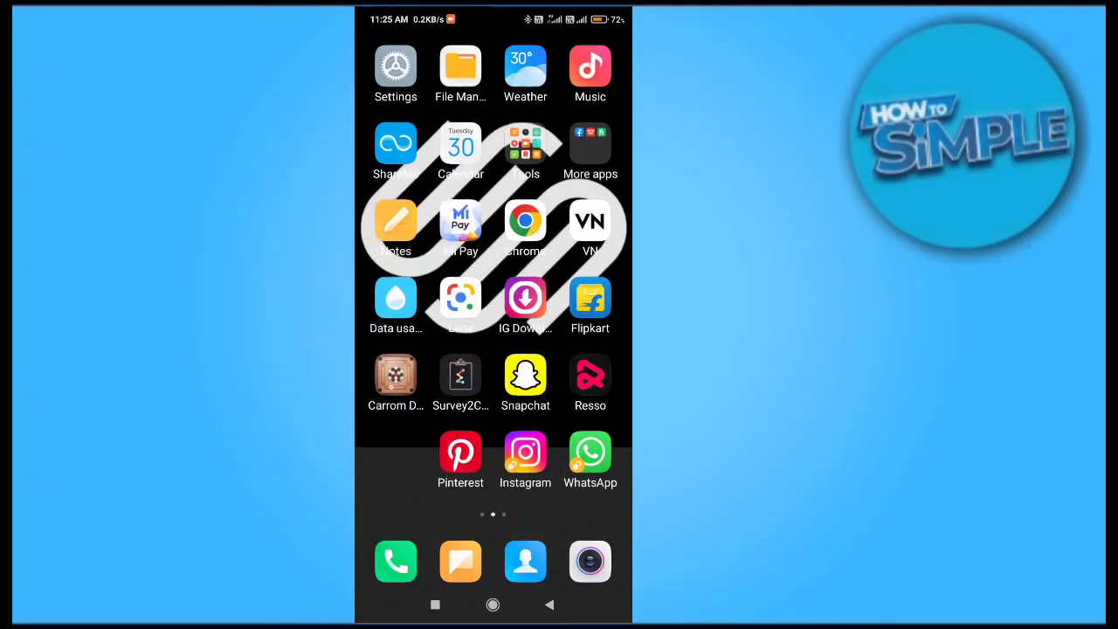
{"action": "scroll", "scroll_direction": "left", "scroll_amount": 3}
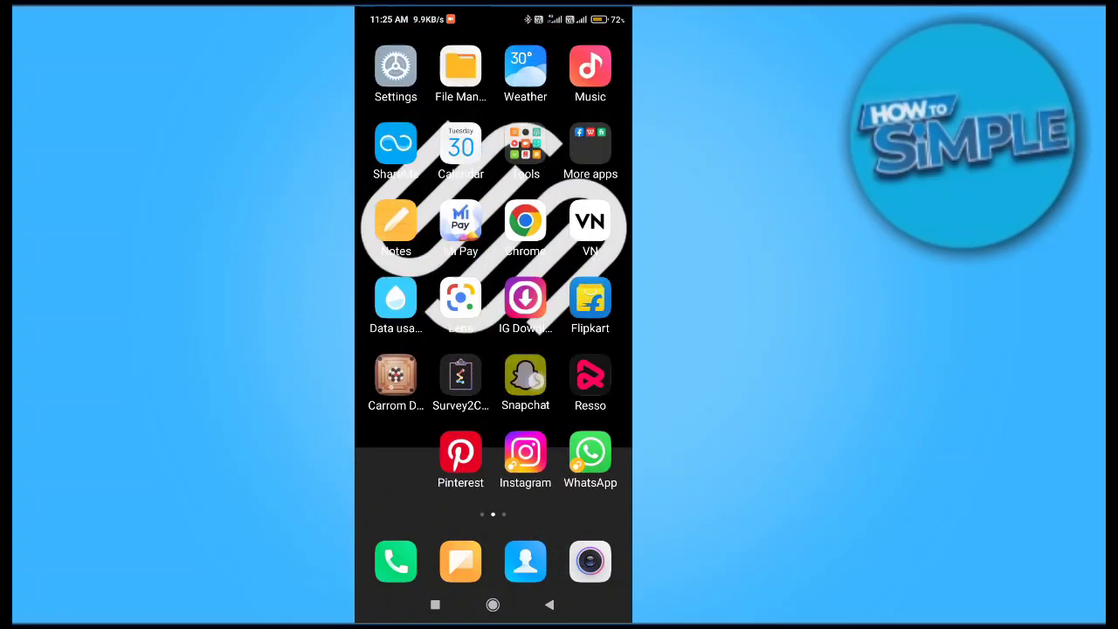
Launch Snapchat and scroll the profile page past Snap Map and Cameos to the bottom.
{"action": "left_click", "coordinate": [525, 373]}
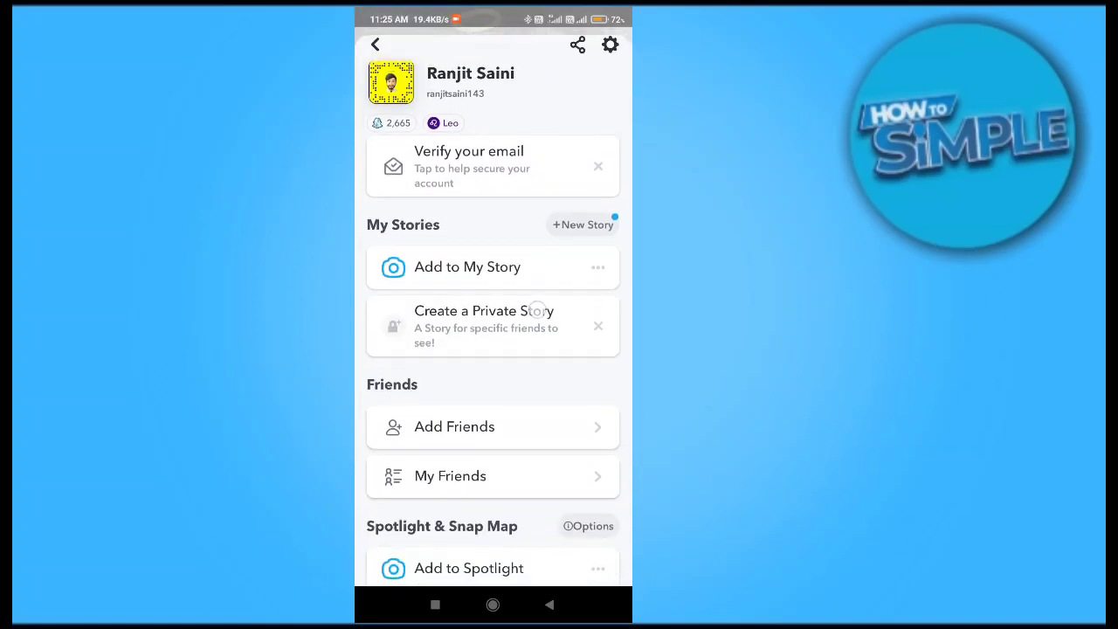
{"action": "scroll", "scroll_direction": "down", "scroll_amount": 3}
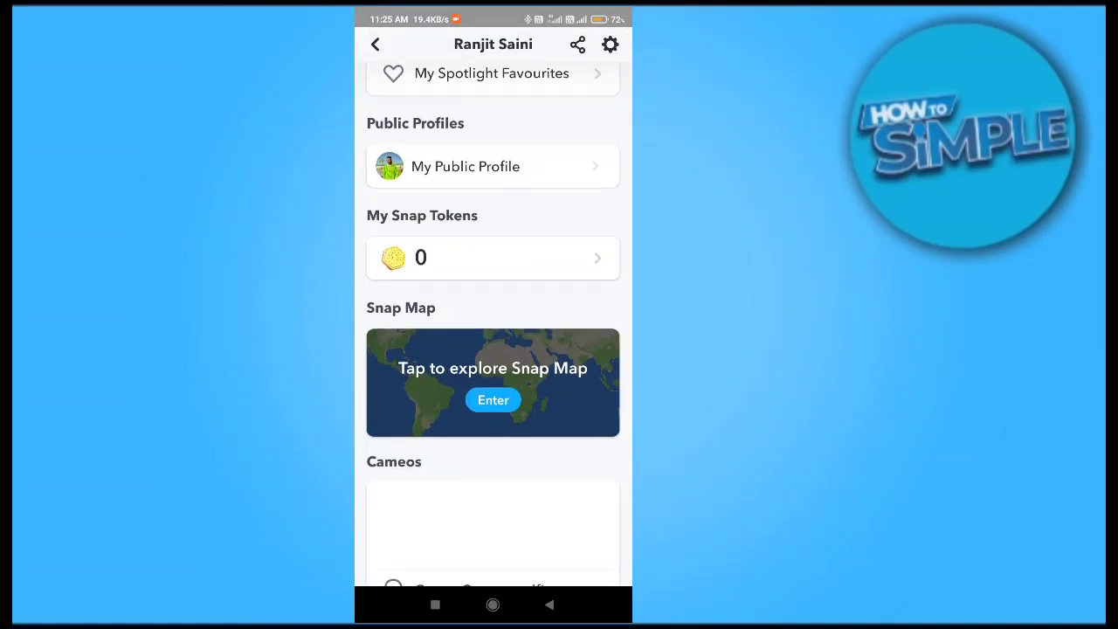
{"action": "scroll", "scroll_direction": "down", "scroll_amount": 3}
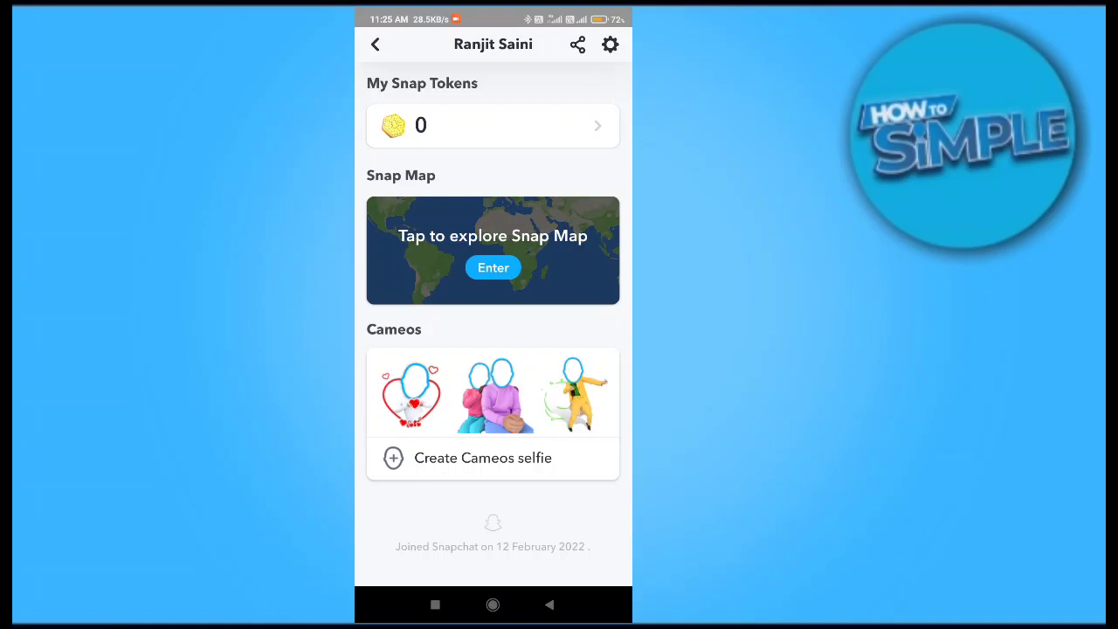
{"action": "left_click", "coordinate": [609, 44]}
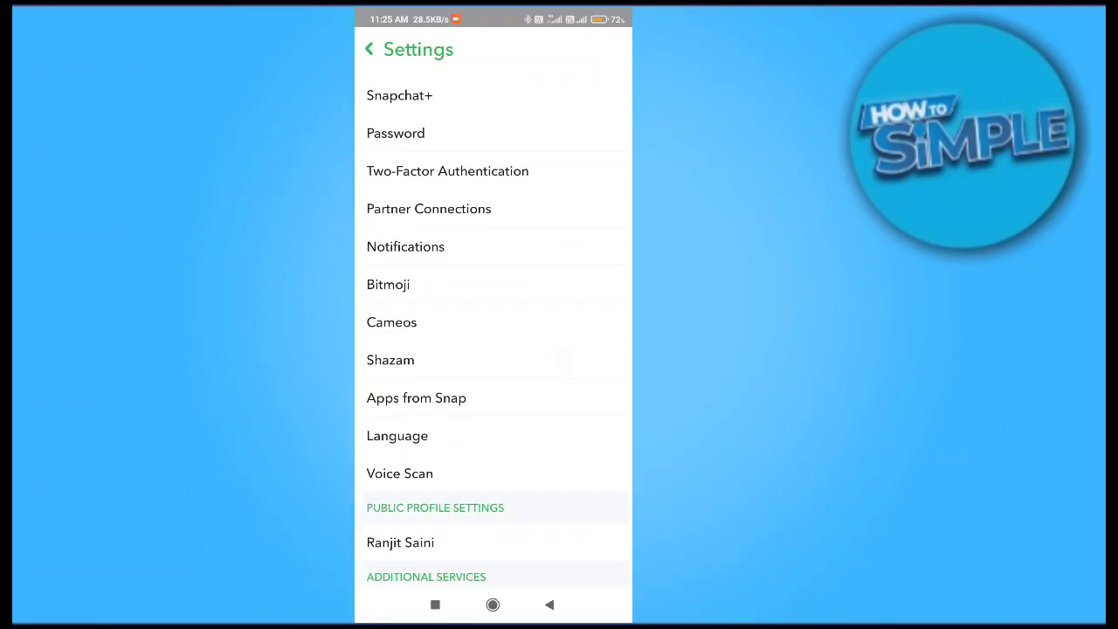
{"action": "scroll", "scroll_direction": "down", "scroll_amount": 3}
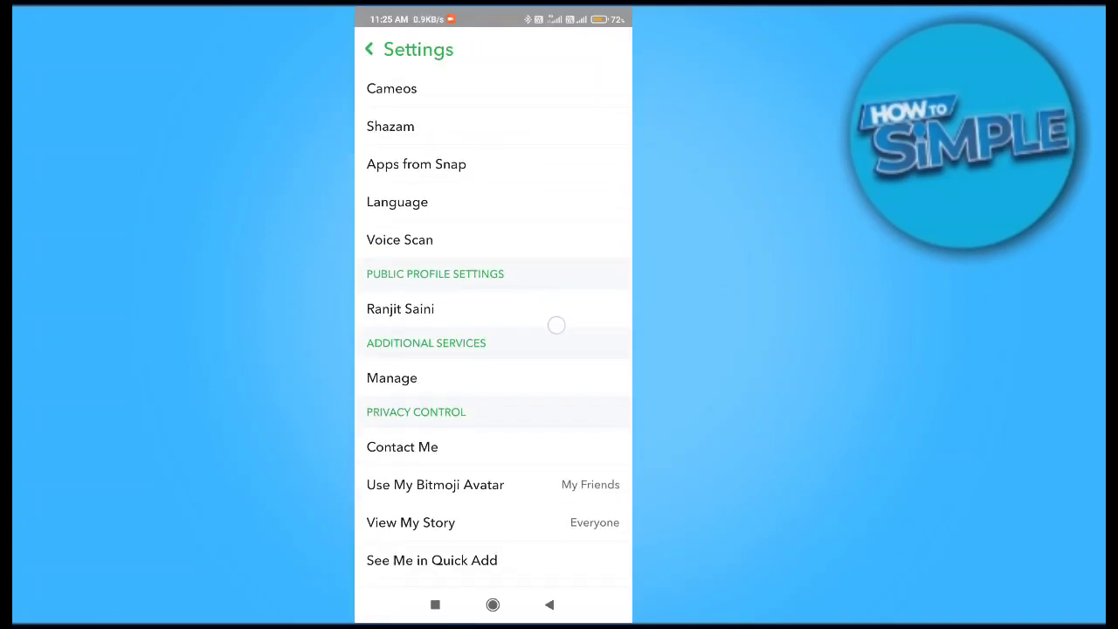
{"action": "scroll", "scroll_direction": "down", "scroll_amount": 3}
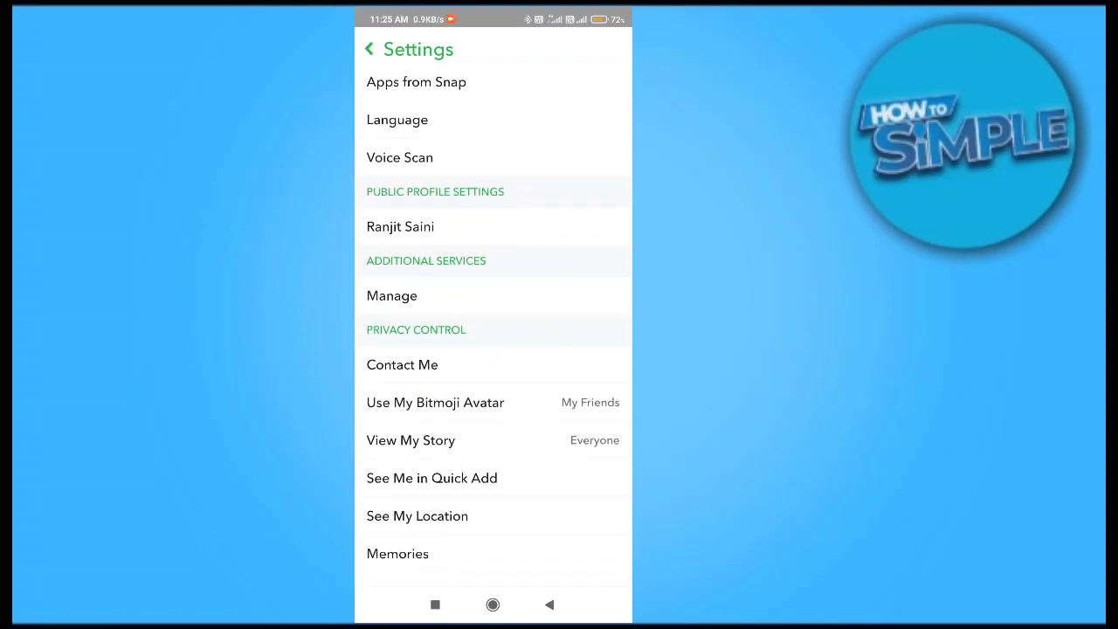
{"action": "scroll", "scroll_direction": "down", "scroll_amount": 3}
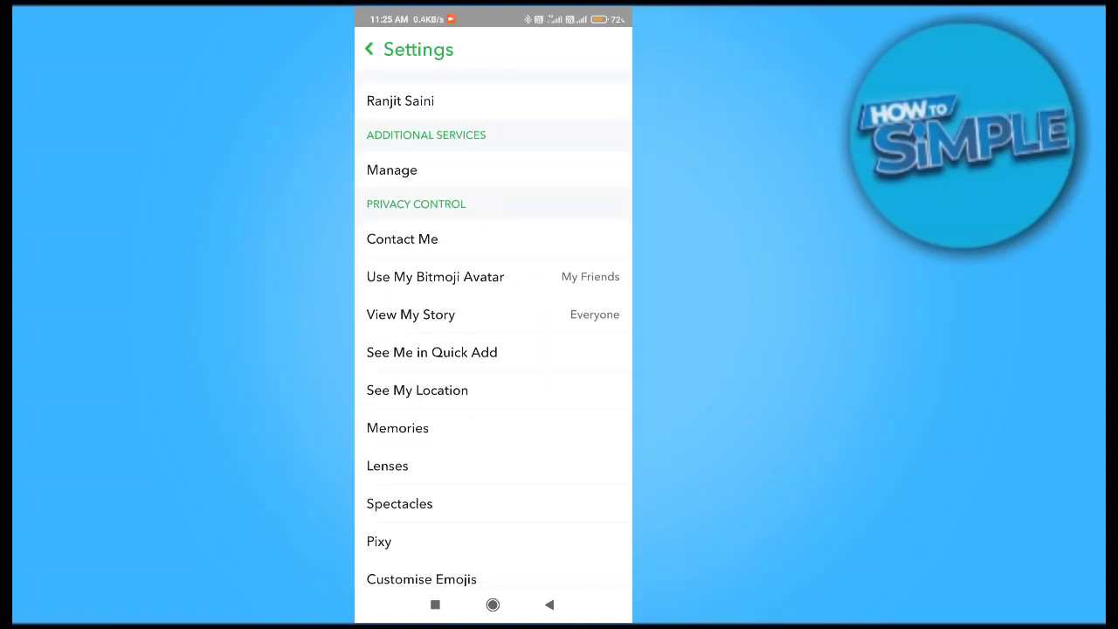
{"action": "scroll", "scroll_direction": "down", "scroll_amount": 3}
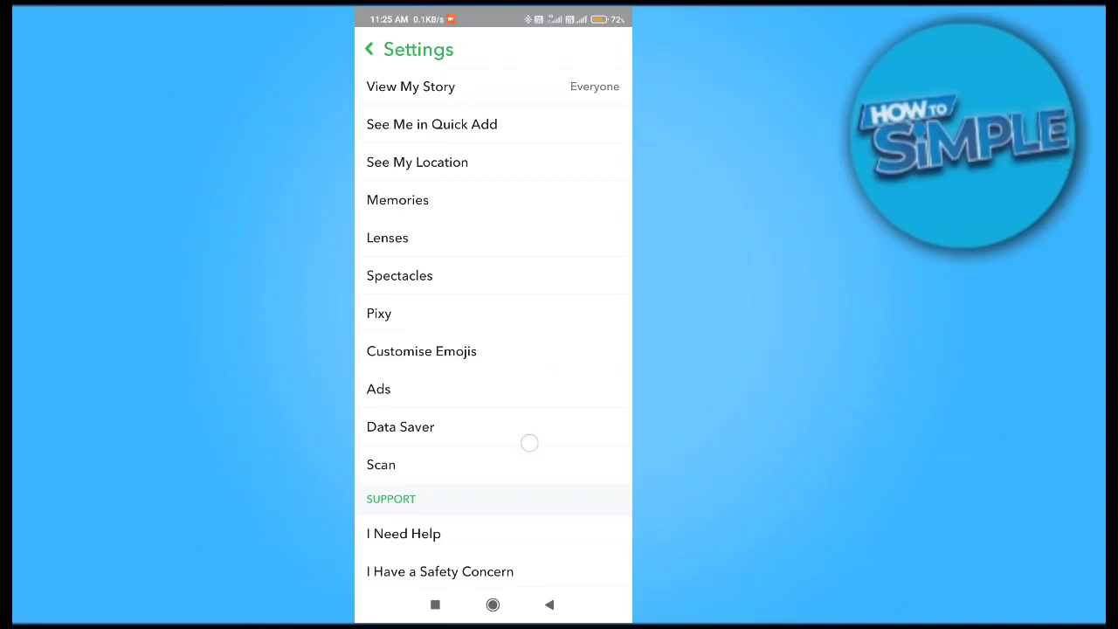
{"action": "scroll", "scroll_direction": "down", "scroll_amount": 3}
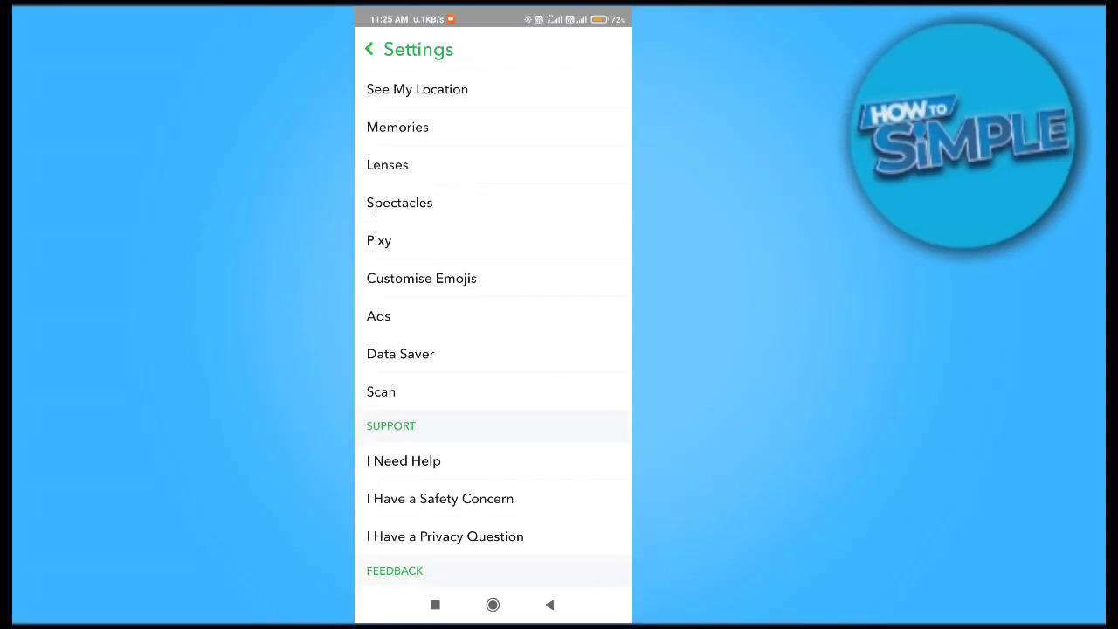
{"action": "scroll", "scroll_direction": "down", "scroll_amount": 3}
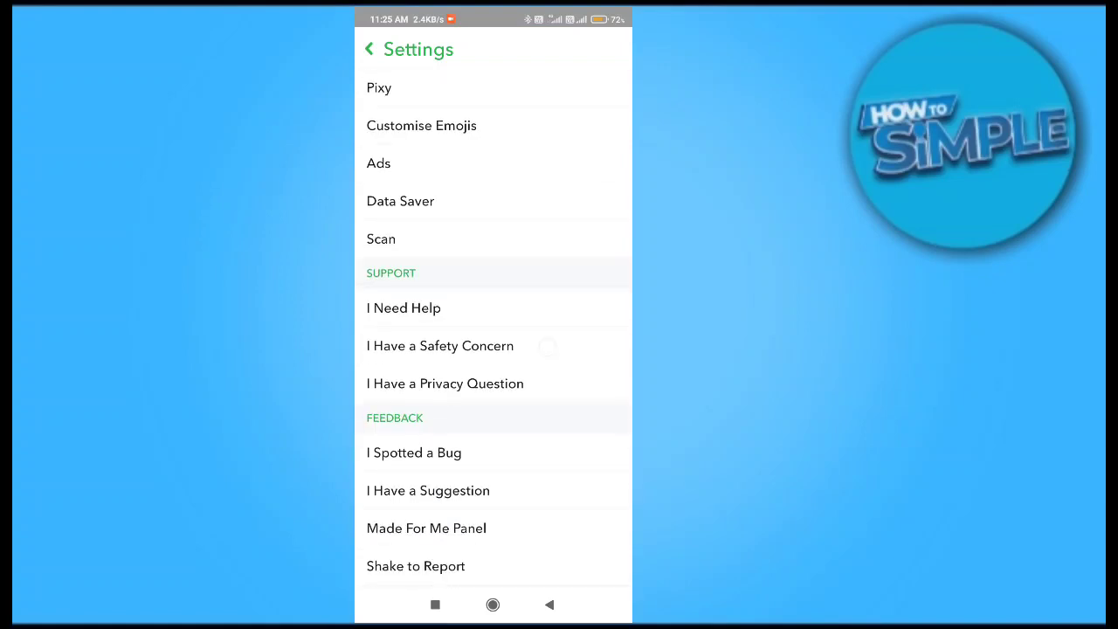
{"action": "scroll", "scroll_direction": "down", "scroll_amount": 3}
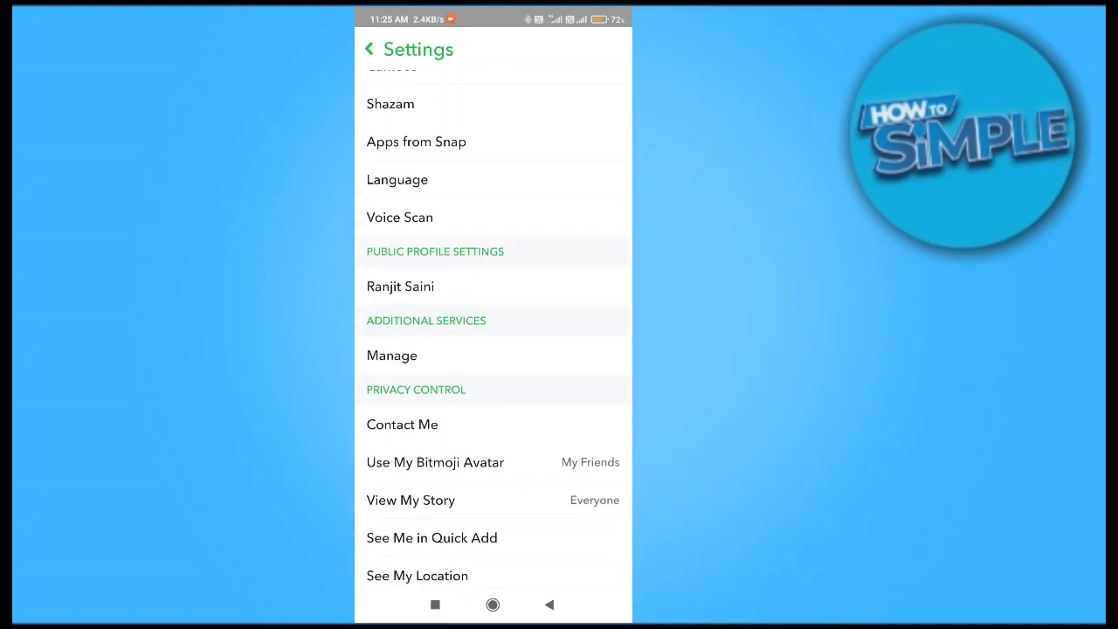
{"action": "scroll", "scroll_direction": "down", "scroll_amount": 3}
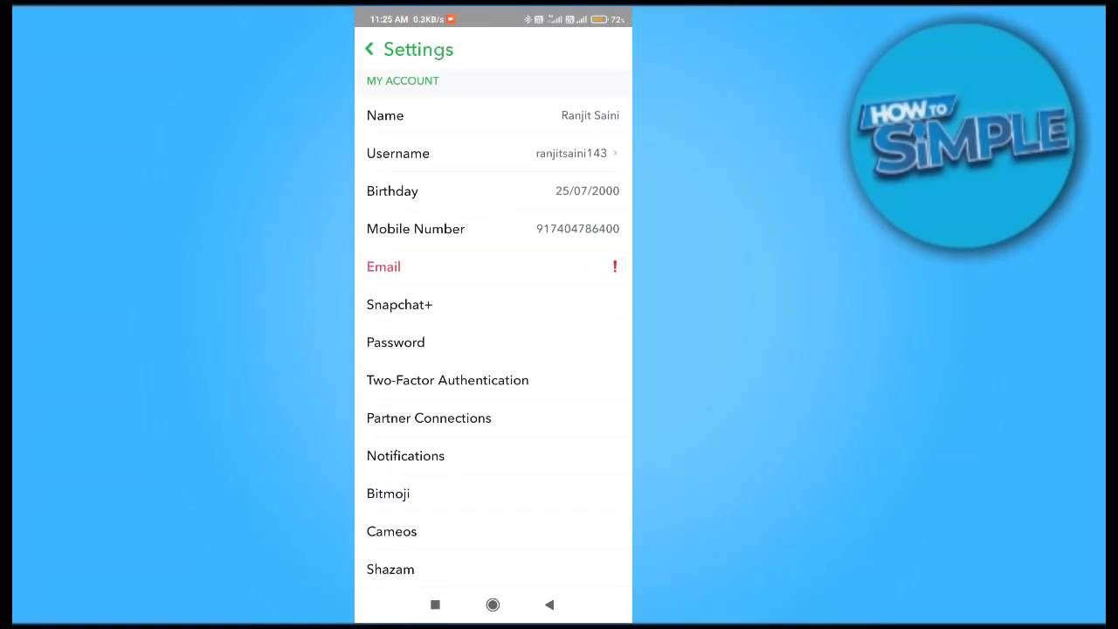
Edit Birthday, rolling the month wheel from July to May for 25/05/2000.
{"action": "left_click", "coordinate": [393, 190]}
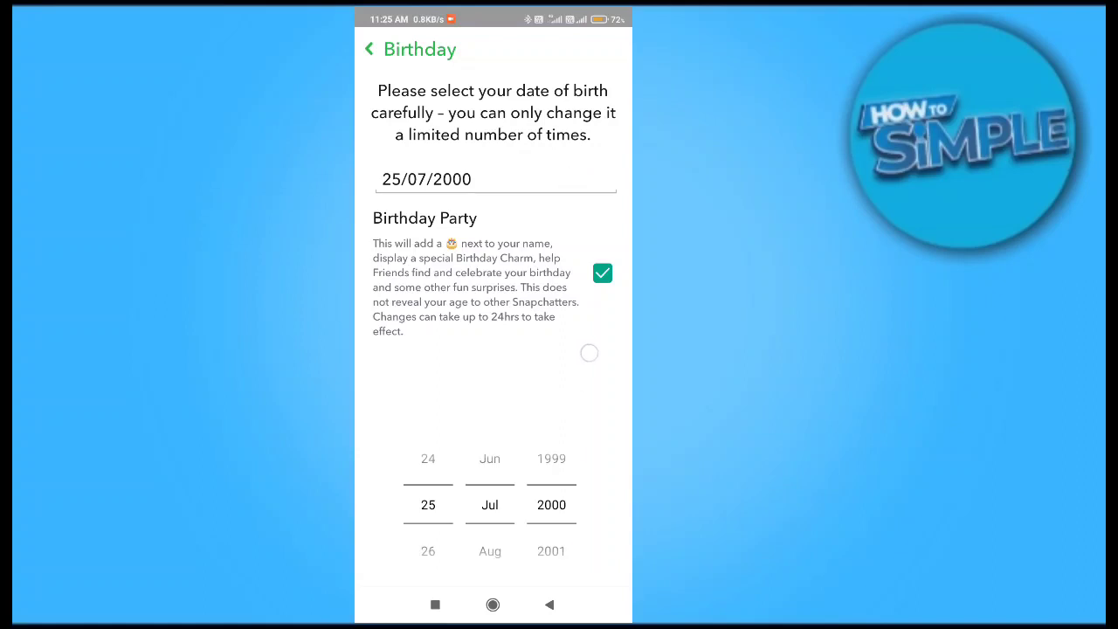
{"action": "scroll", "scroll_direction": "down", "scroll_amount": 3}
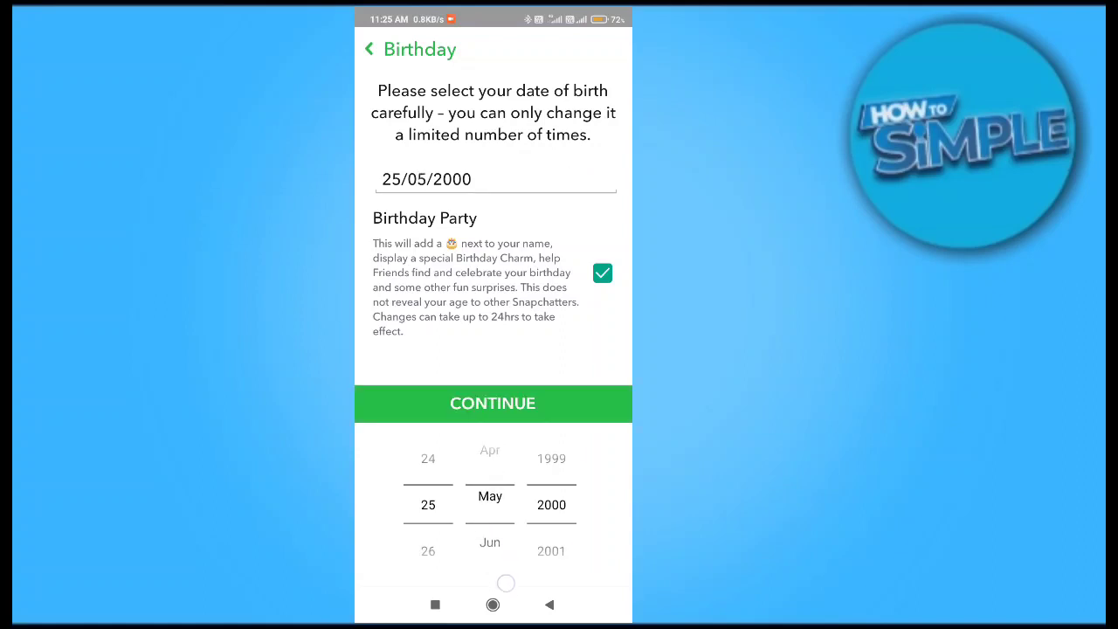